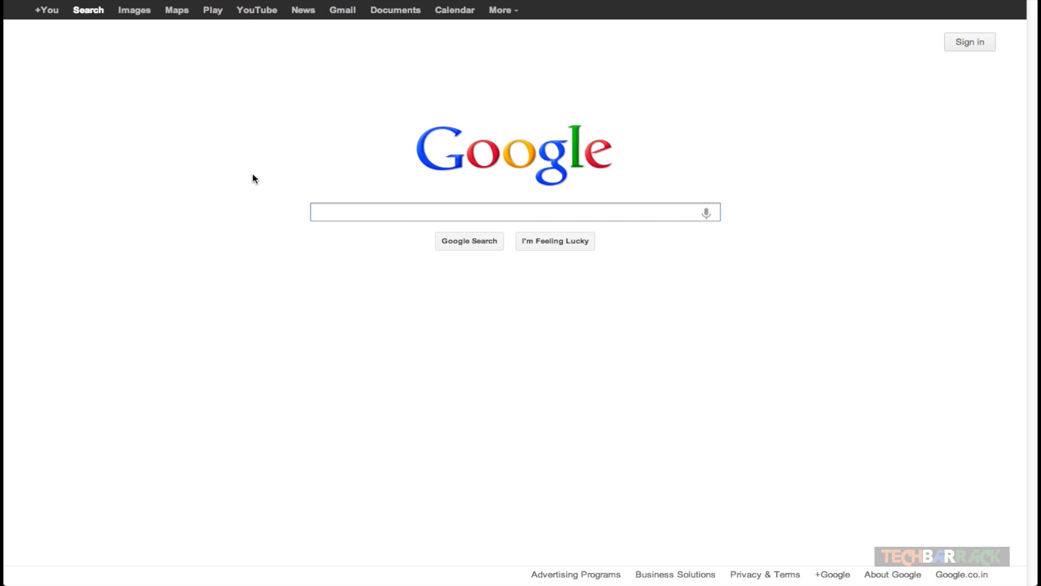
Enter the query 'the red bike' in the Google search box.
{"action": "type", "text": "the red bike"}
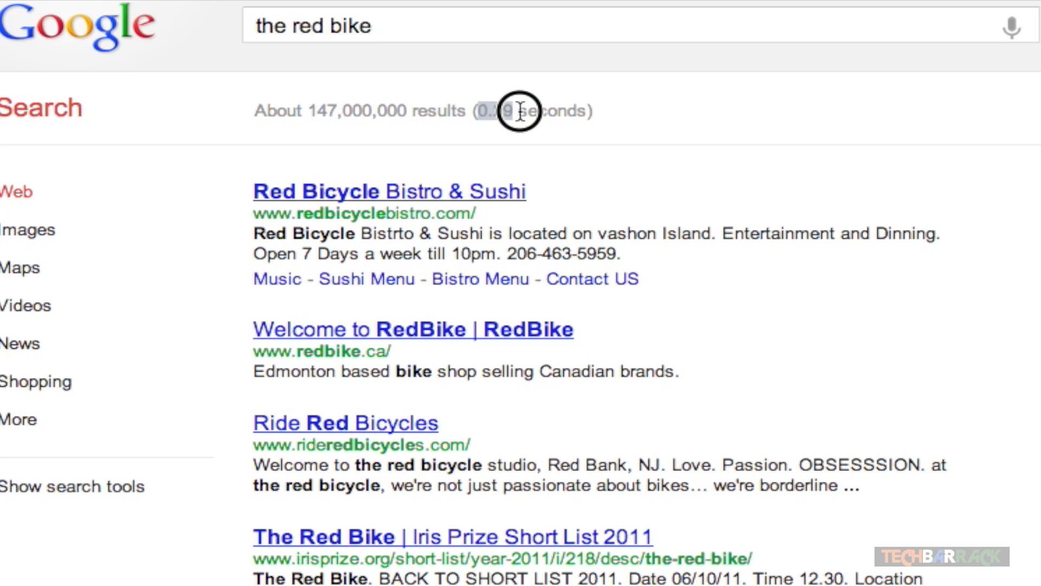
{"action": "mouse_move", "coordinate": [478, 148]}
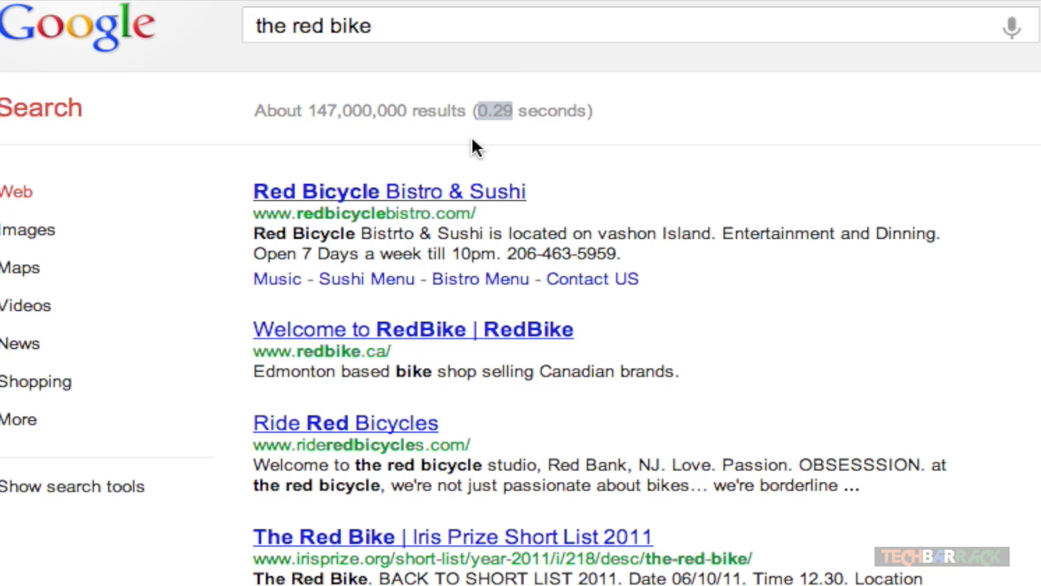
{"action": "mouse_move", "coordinate": [312, 112]}
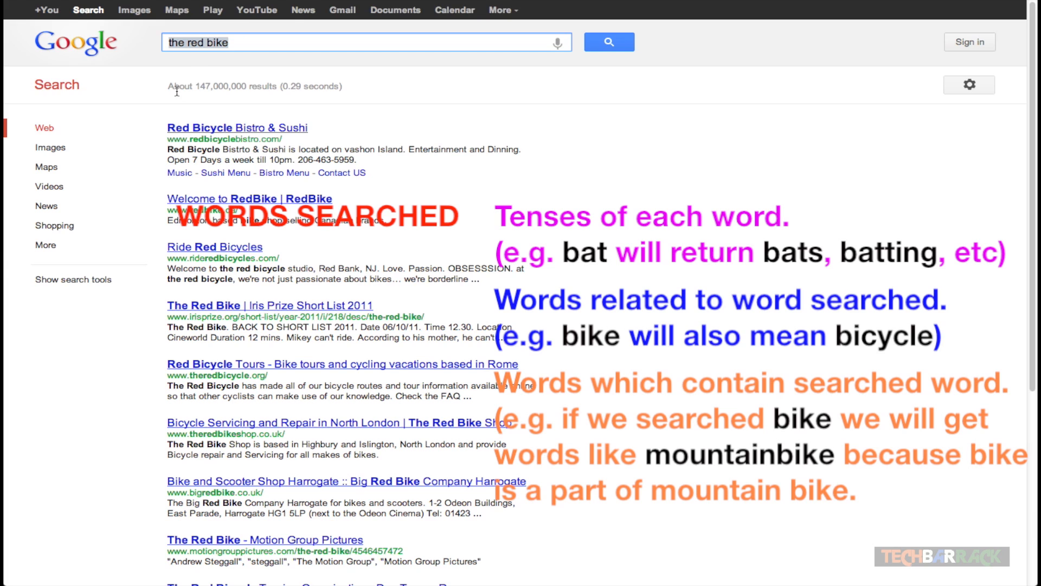
{"action": "mouse_move", "coordinate": [208, 55]}
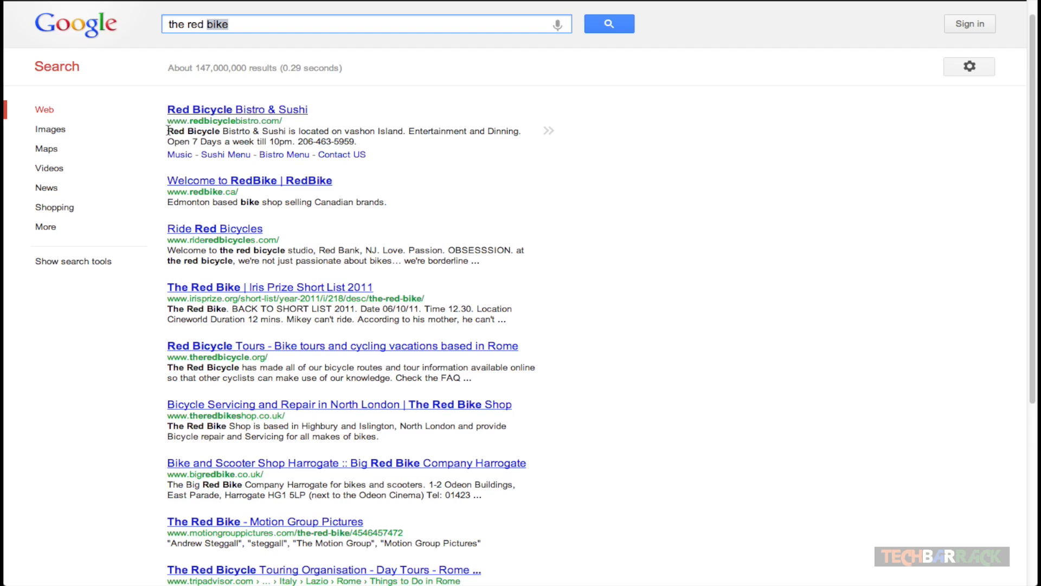
{"action": "mouse_move", "coordinate": [192, 131]}
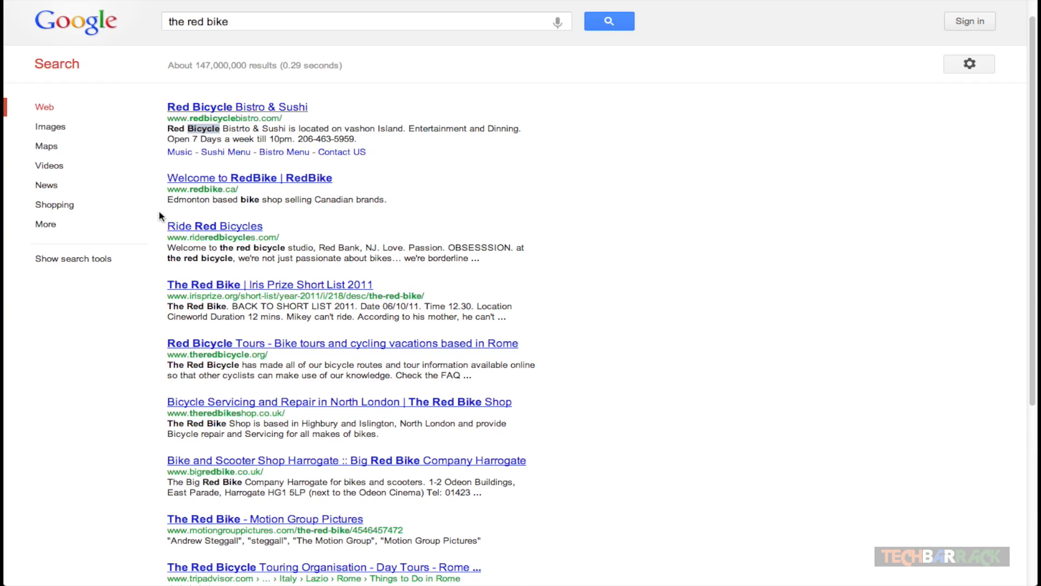
{"action": "scroll", "scroll_direction": "down", "scroll_amount": 3}
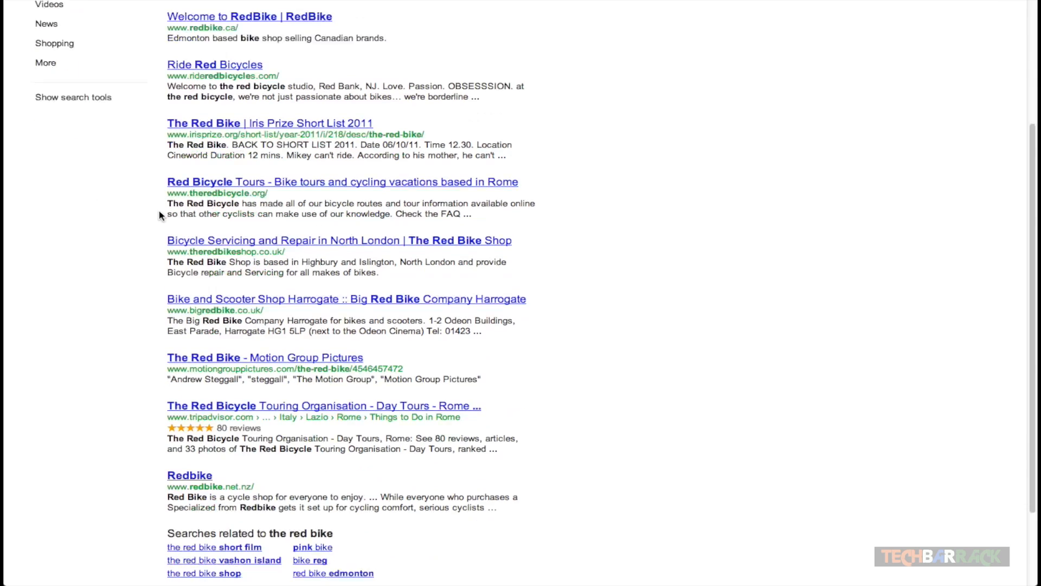
Scroll the 'the red bike' results down to the pagination bar for page 3.
{"action": "scroll", "scroll_direction": "down", "scroll_amount": 3}
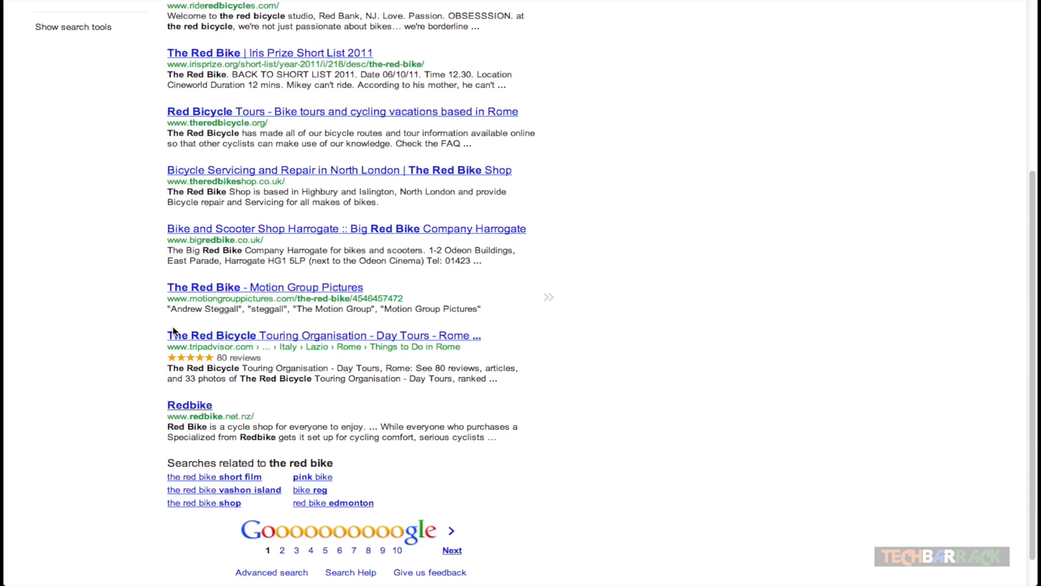
{"action": "mouse_move", "coordinate": [297, 550]}
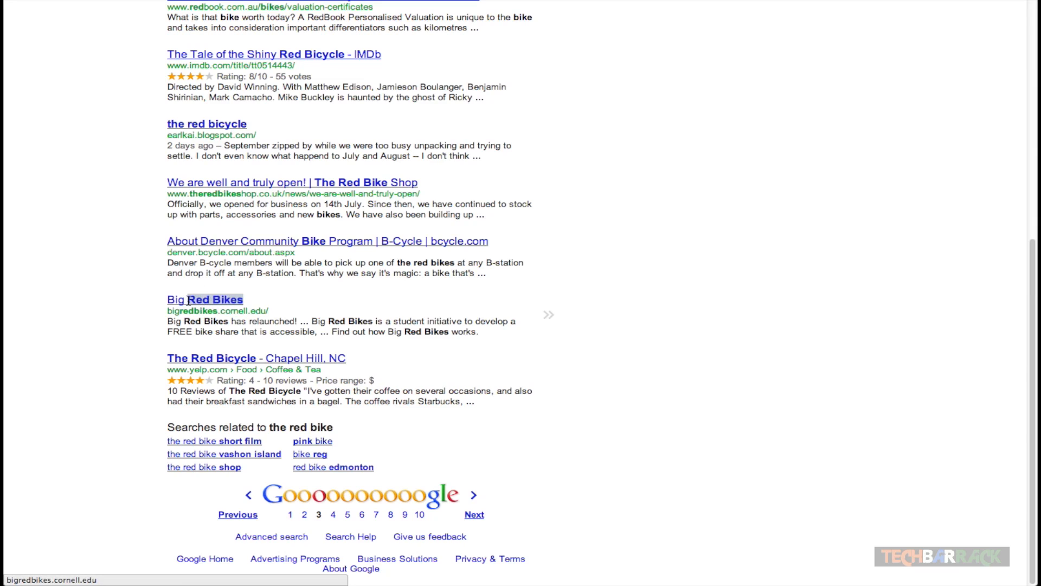
{"action": "mouse_move", "coordinate": [256, 310]}
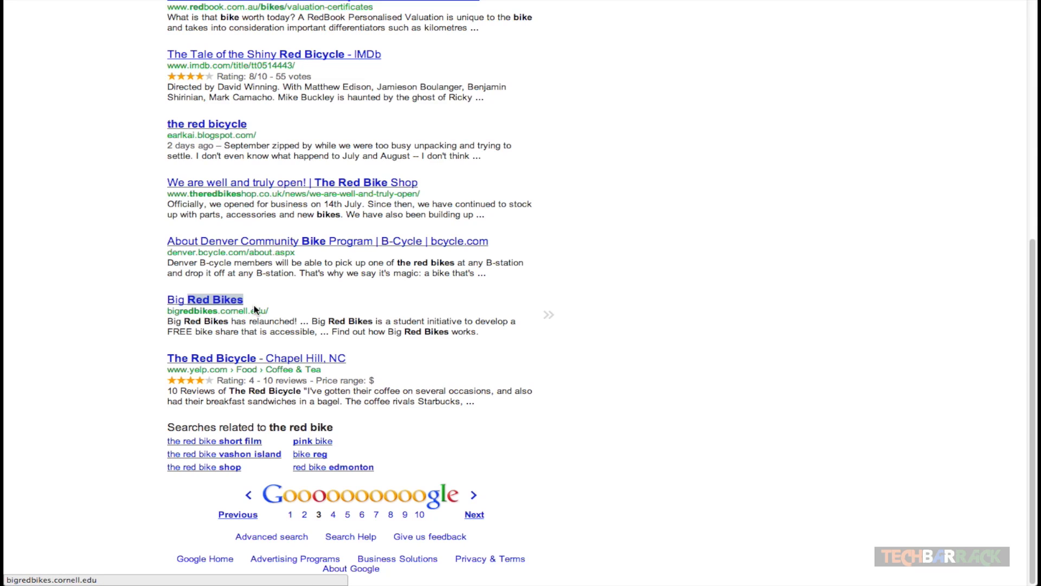
{"action": "mouse_move", "coordinate": [139, 335]}
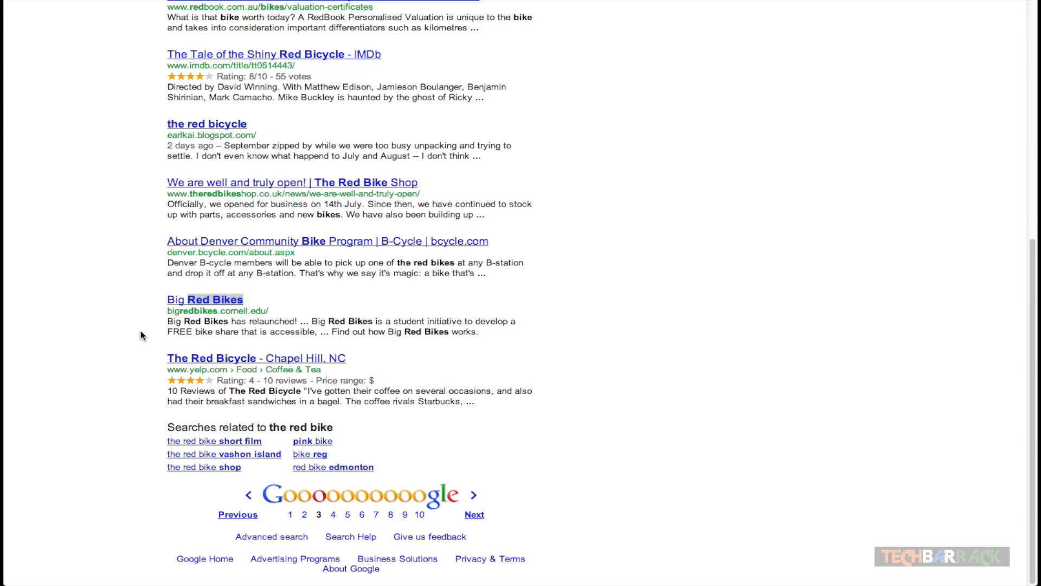
{"action": "scroll", "scroll_direction": "up", "scroll_amount": 3}
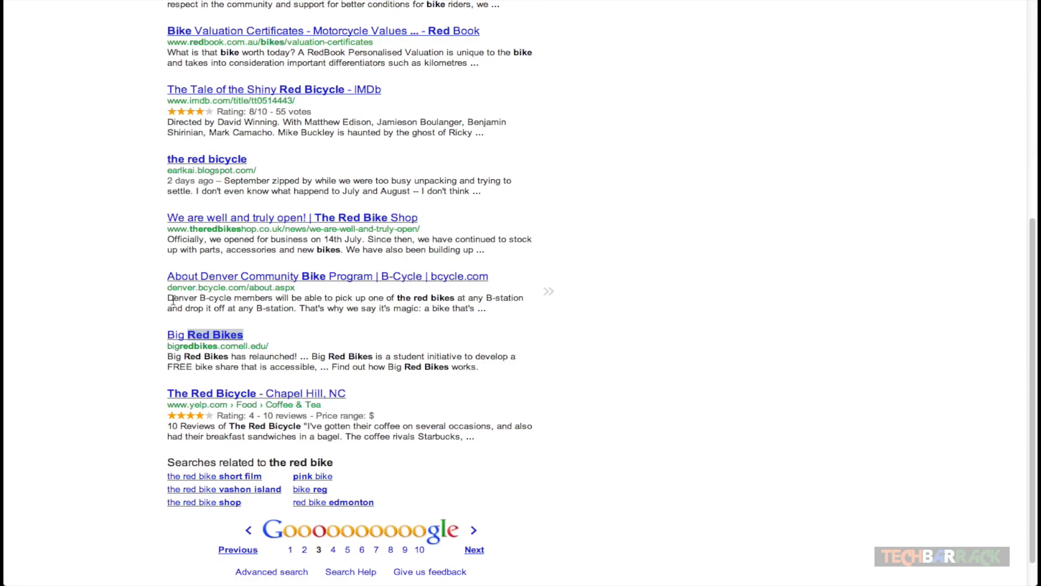
{"action": "scroll", "scroll_direction": "down", "scroll_amount": 3}
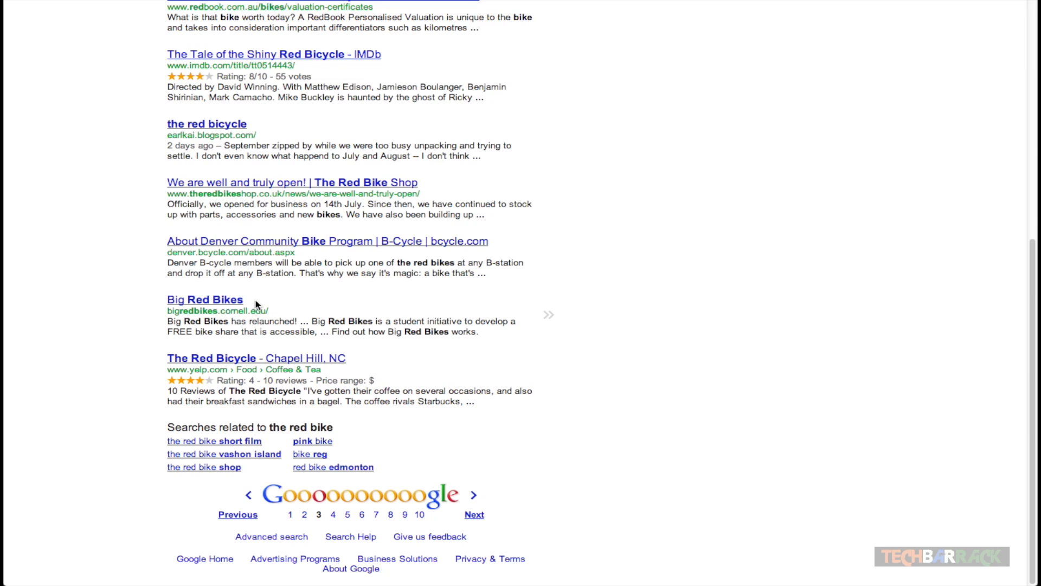
{"action": "mouse_move", "coordinate": [257, 295]}
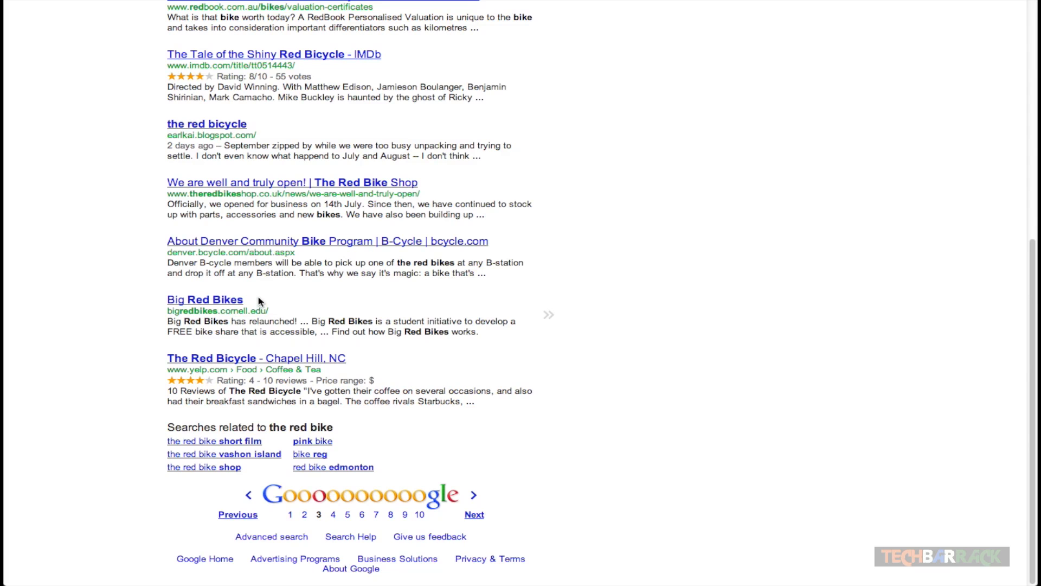
{"action": "mouse_move", "coordinate": [259, 314]}
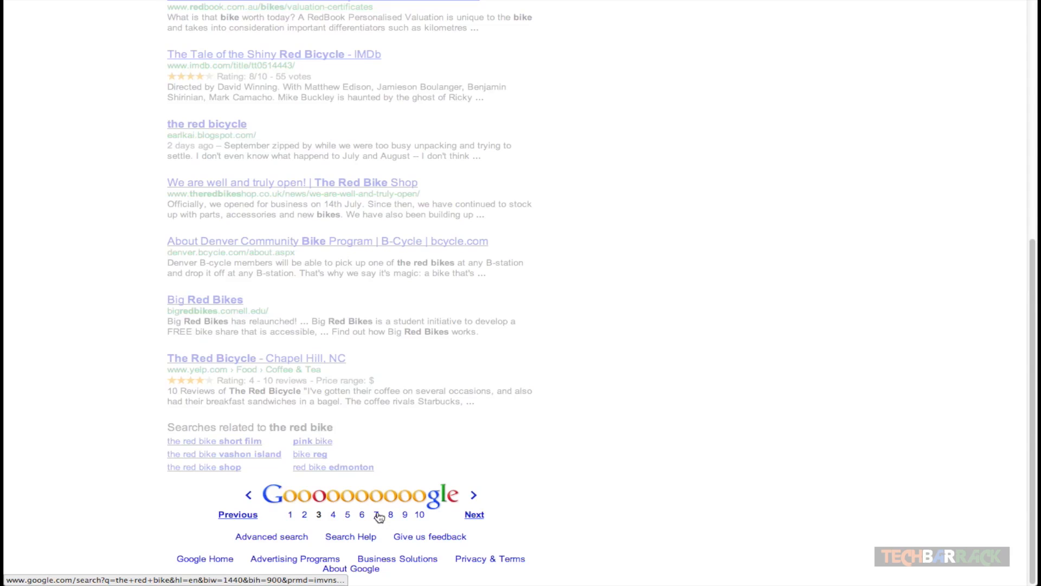
Open page 7 of the results and scroll back to the top.
{"action": "left_click", "coordinate": [377, 514]}
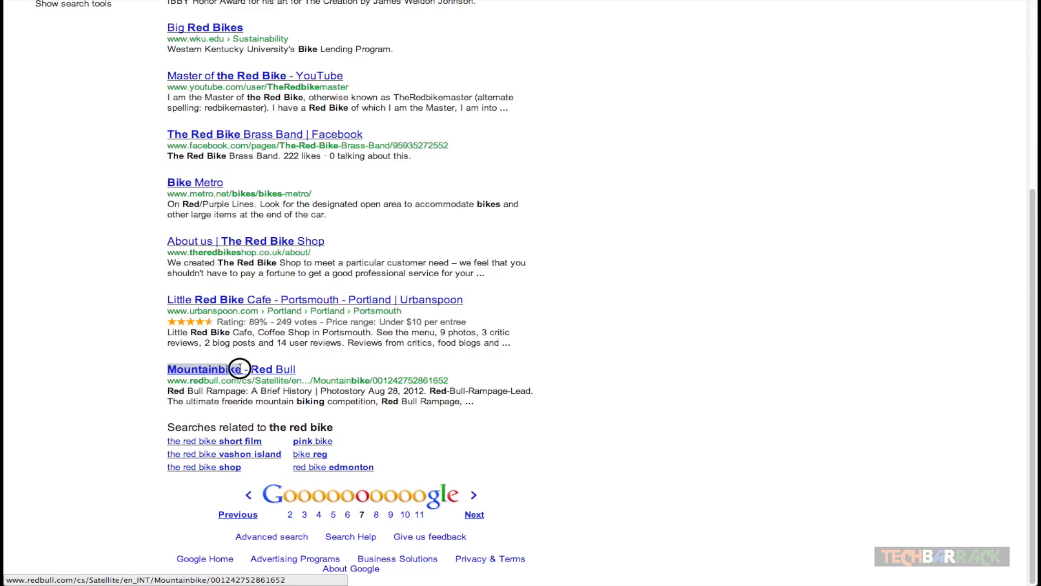
{"action": "mouse_move", "coordinate": [121, 365]}
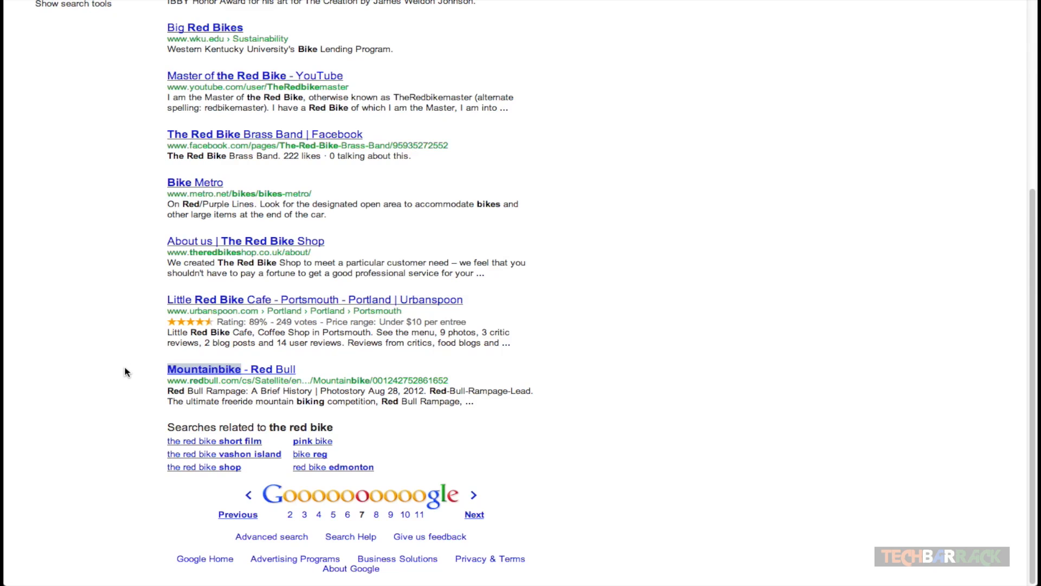
{"action": "scroll", "scroll_direction": "up", "scroll_amount": 3}
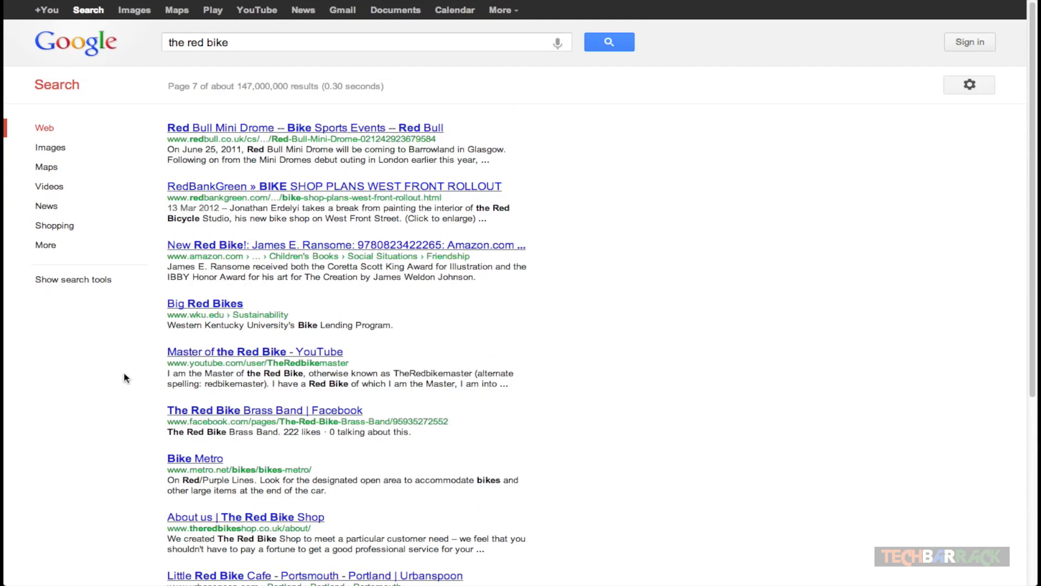
{"action": "mouse_move", "coordinate": [176, 85]}
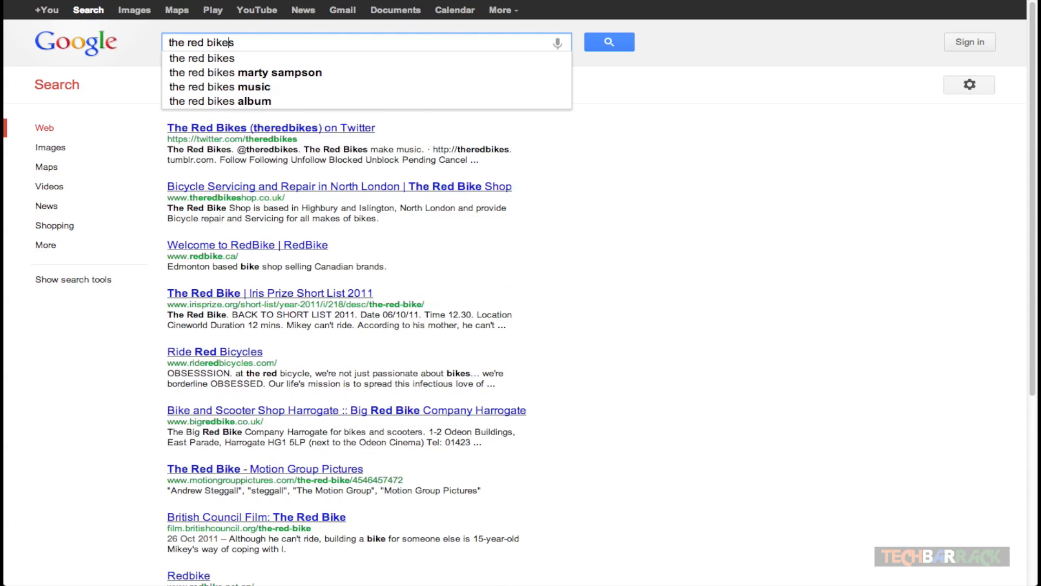
Rewrite the query as "the red bike" in quotation marks and run it.
{"action": "key", "text": "Backspace"}
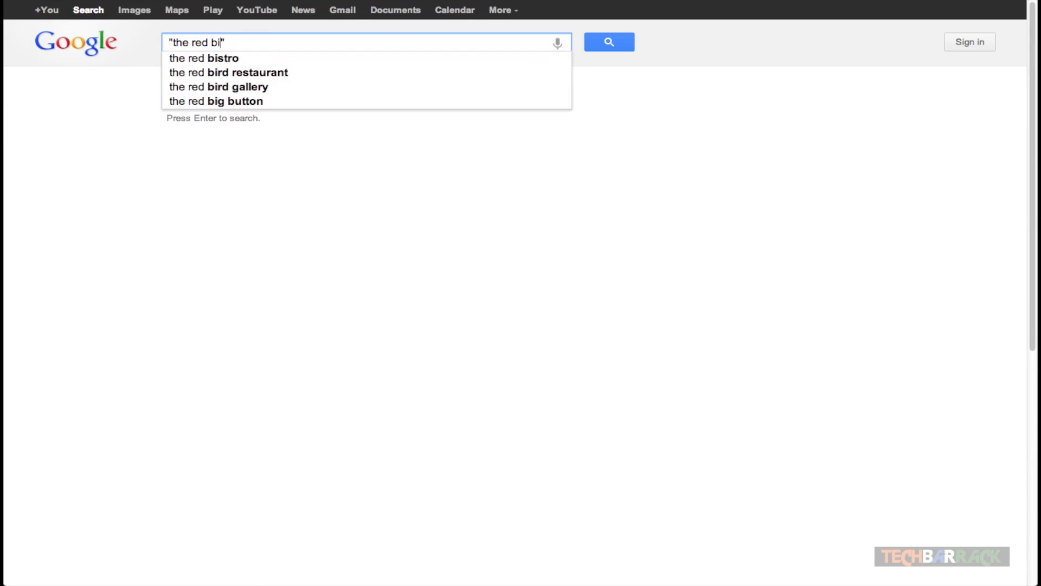
{"action": "type", "text": "ke"}
{"action": "key", "text": "Return"}
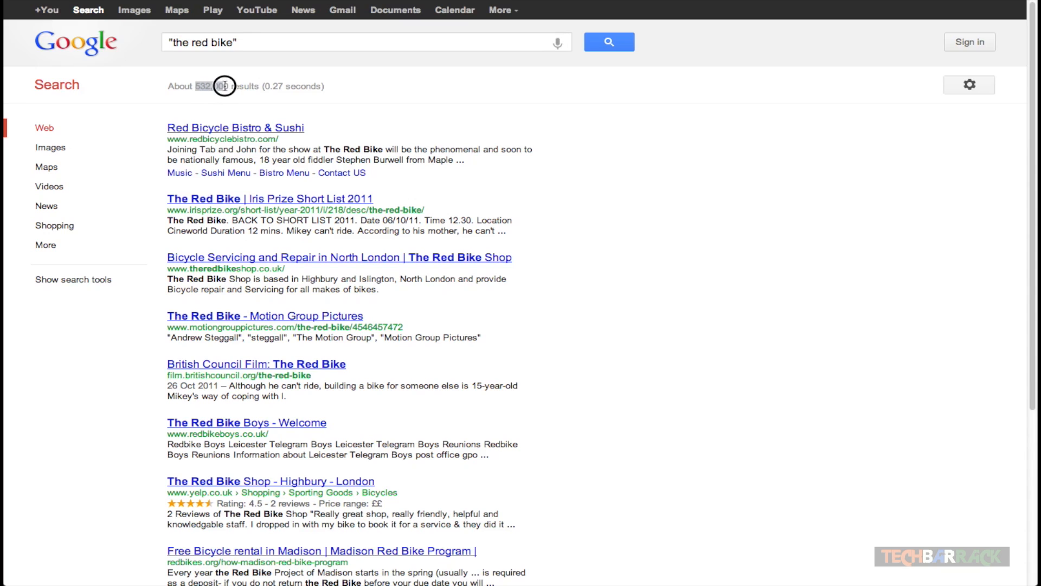
{"action": "mouse_move", "coordinate": [224, 115]}
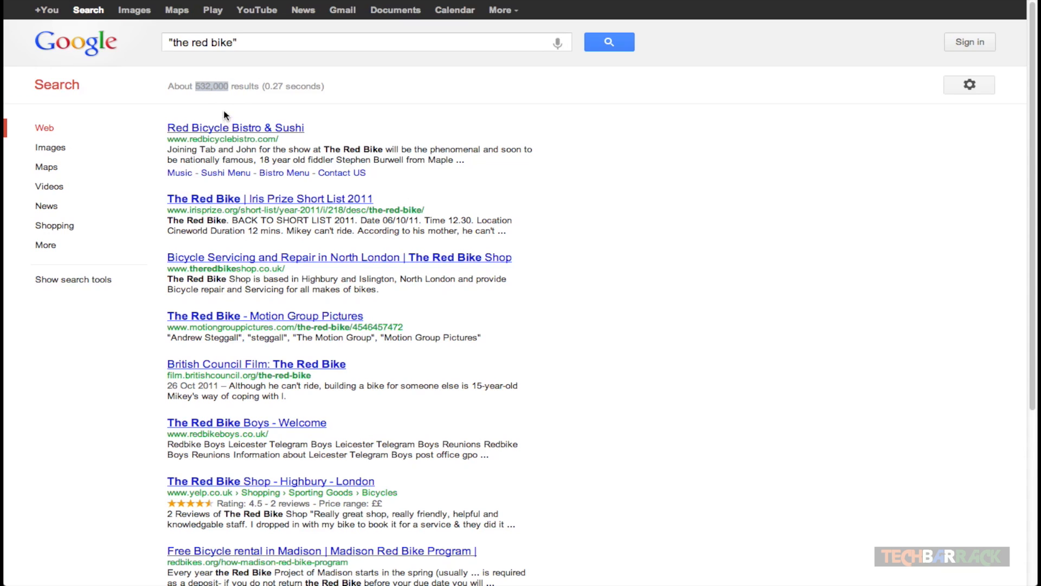
{"action": "mouse_move", "coordinate": [262, 95]}
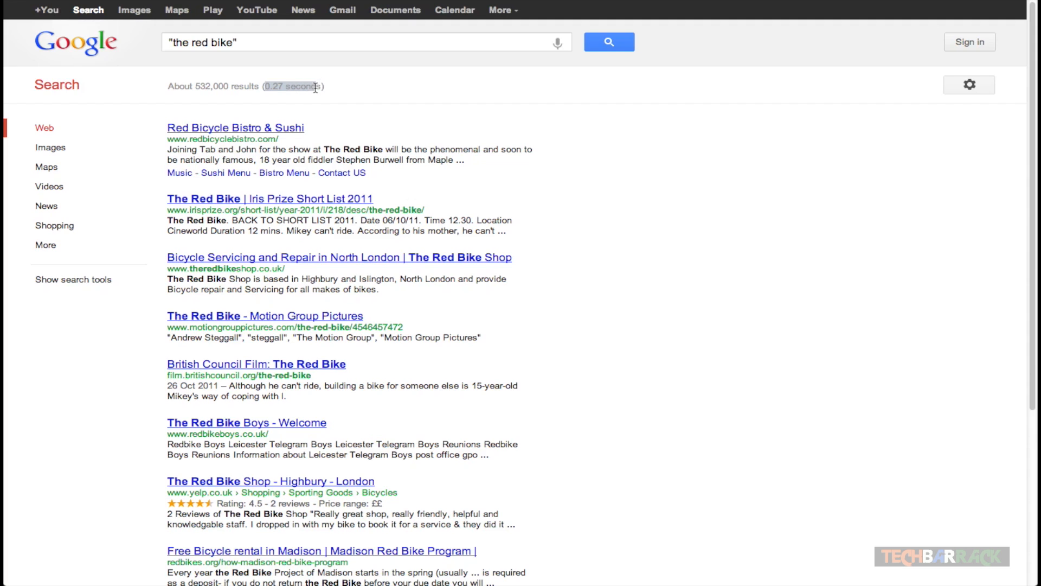
{"action": "mouse_move", "coordinate": [261, 99]}
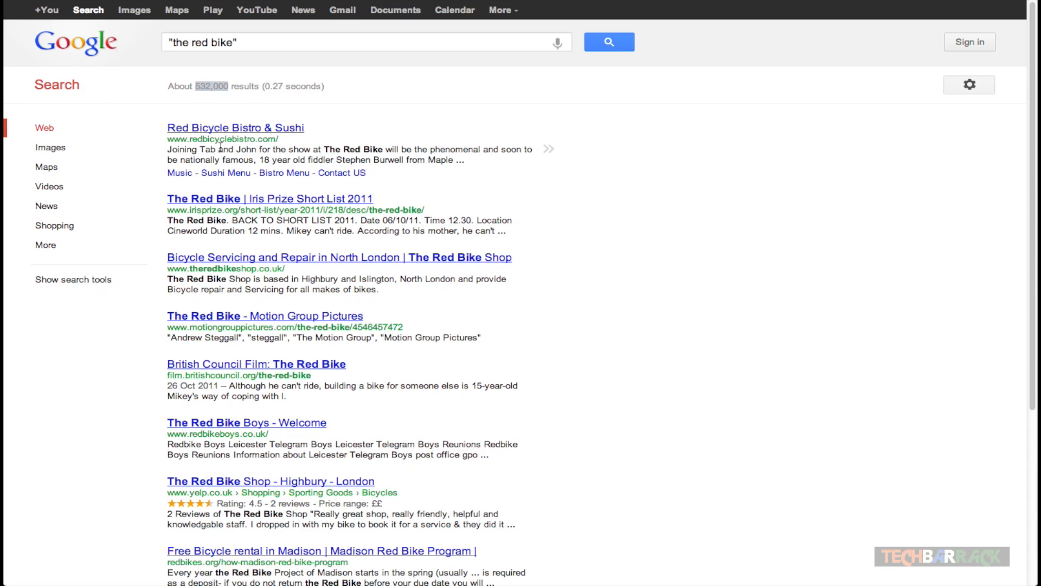
{"action": "mouse_move", "coordinate": [324, 151]}
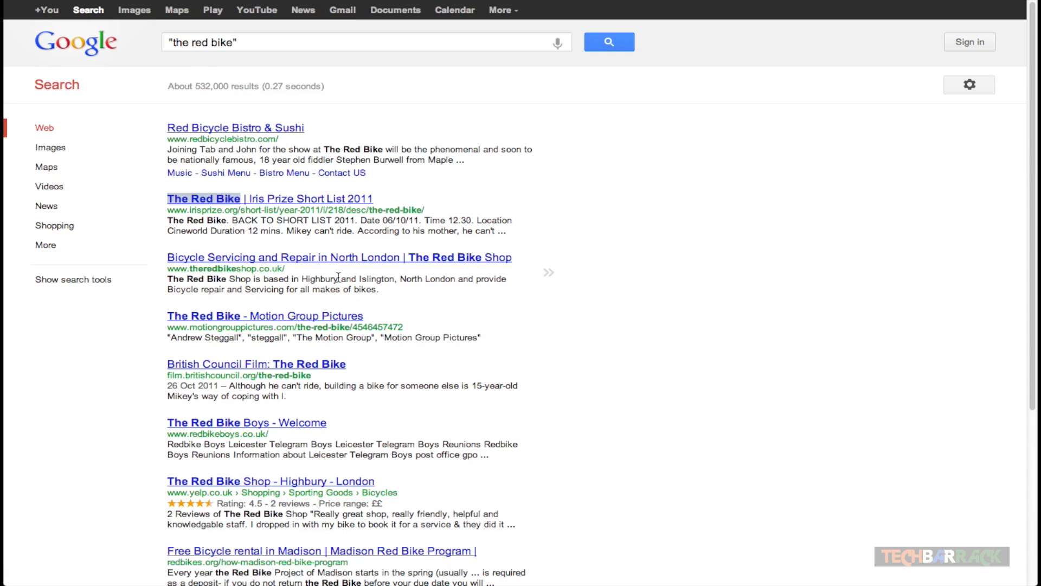
{"action": "scroll", "scroll_direction": "down", "scroll_amount": 3}
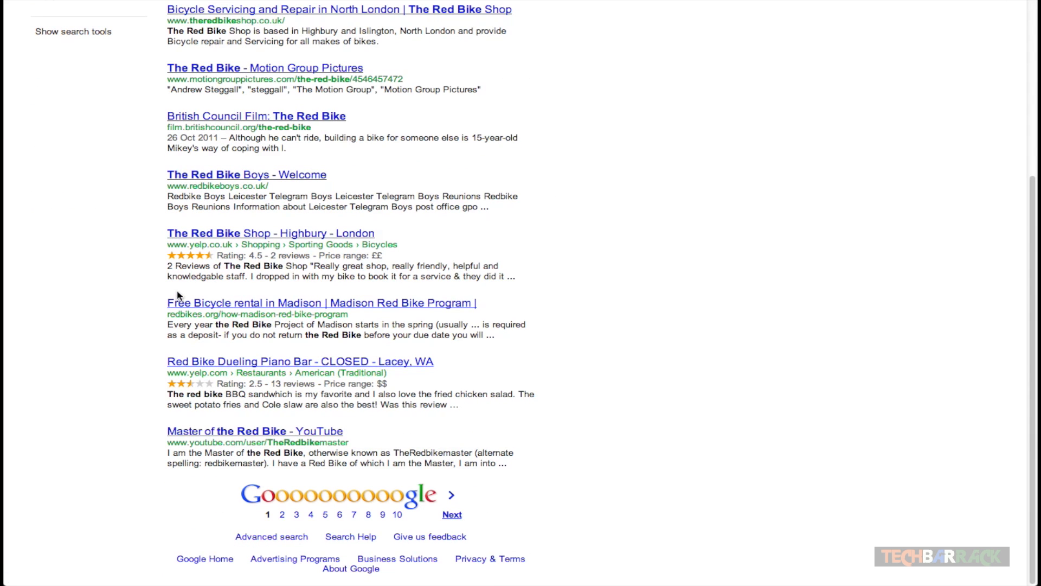
{"action": "scroll", "scroll_direction": "up", "scroll_amount": 3}
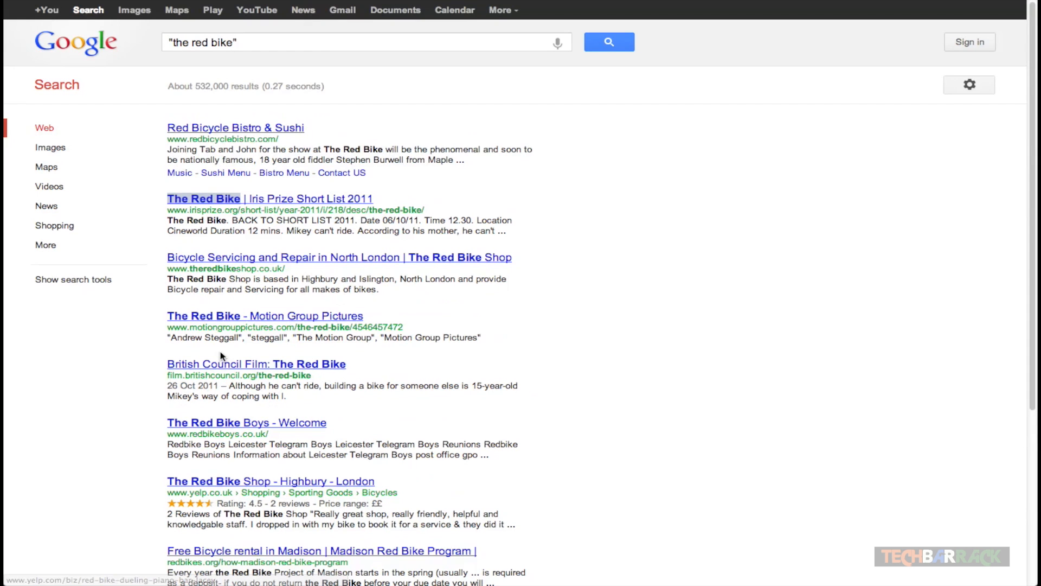